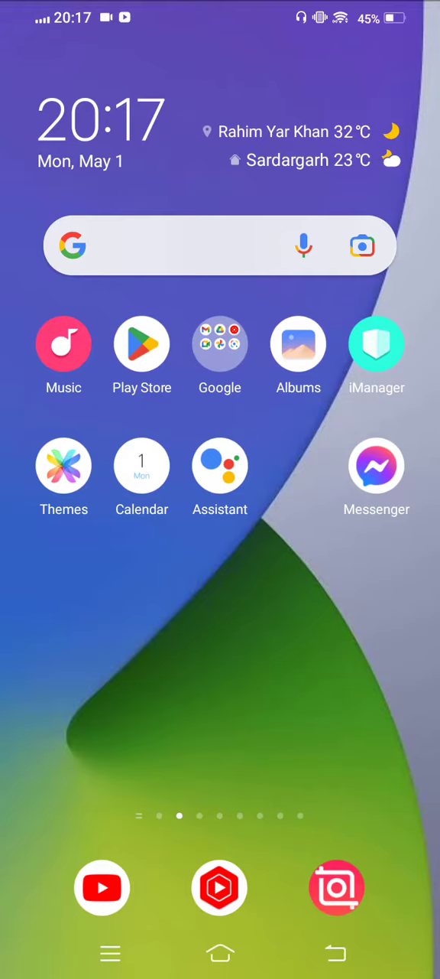
Swipe to the launcher page holding Settings and launch it
scroll(left, 3)
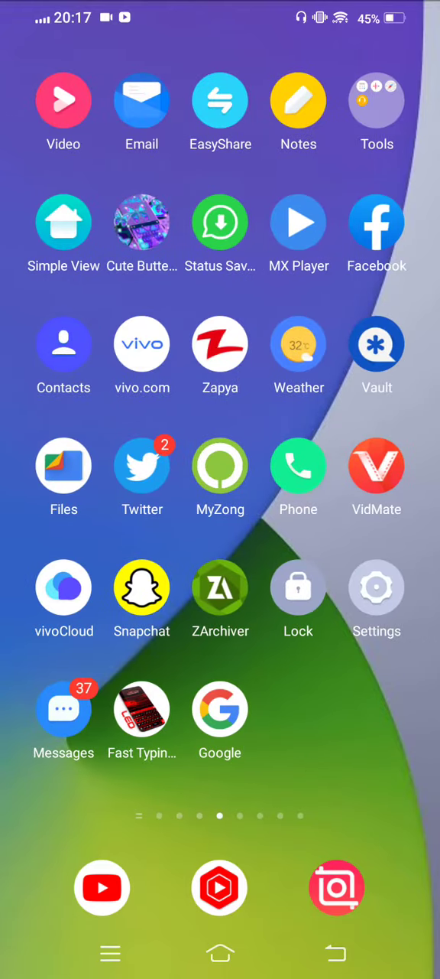
click(376, 587)
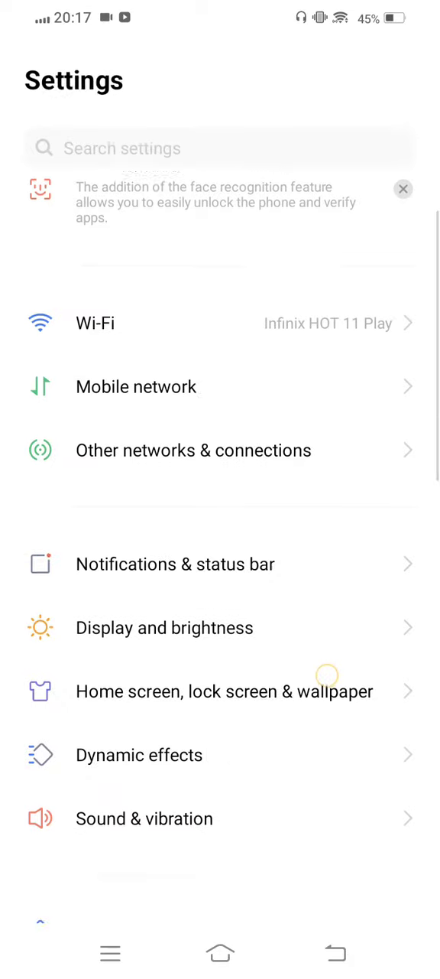
Open App manager and scroll the installed apps down to JioCinema
scroll(down, 3)
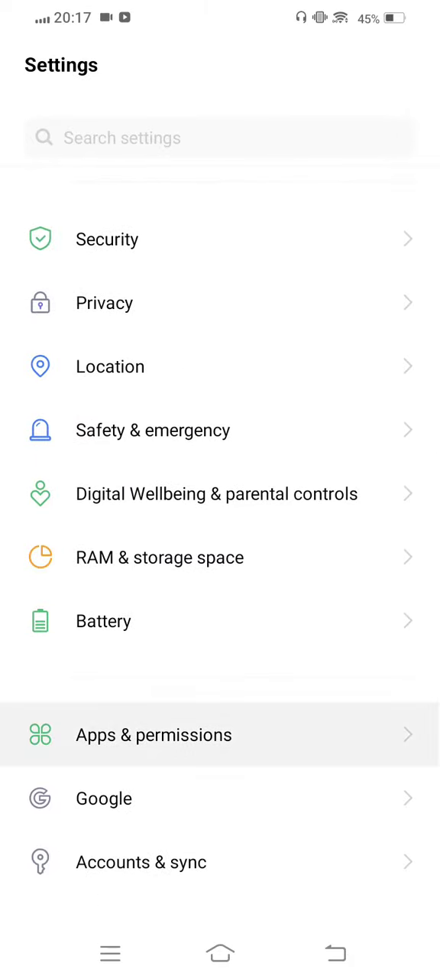
click(153, 734)
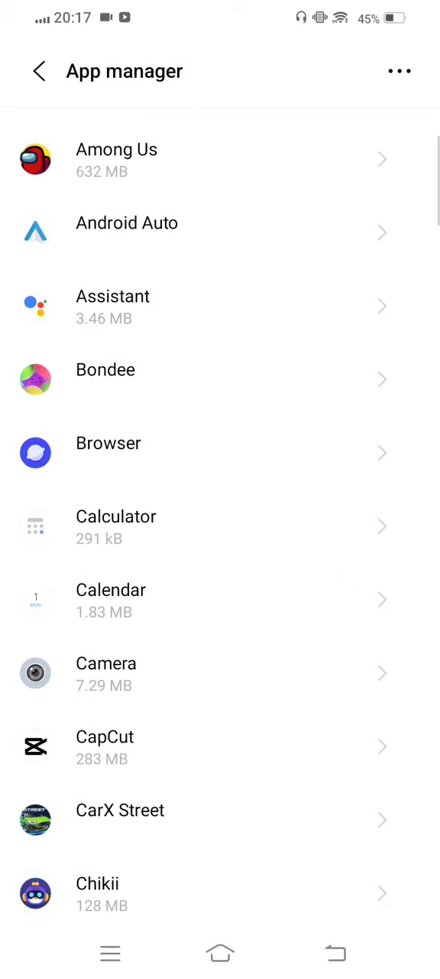
scroll(down, 3)
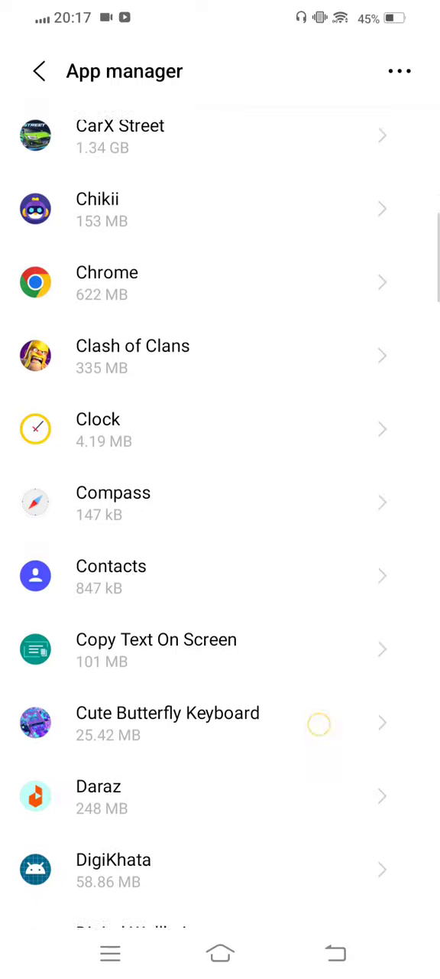
scroll(down, 3)
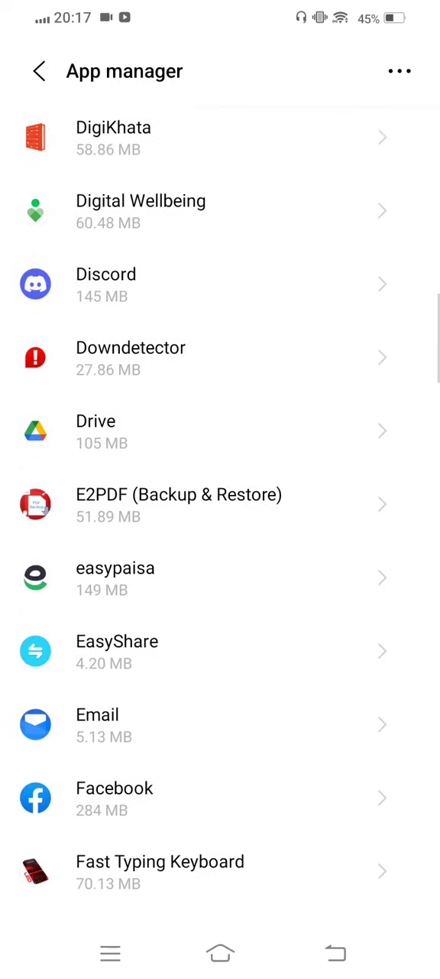
scroll(down, 3)
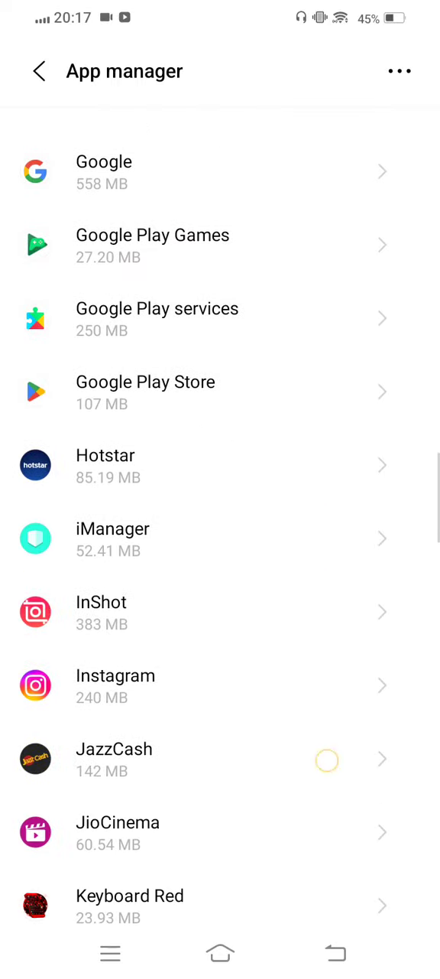
scroll(down, 3)
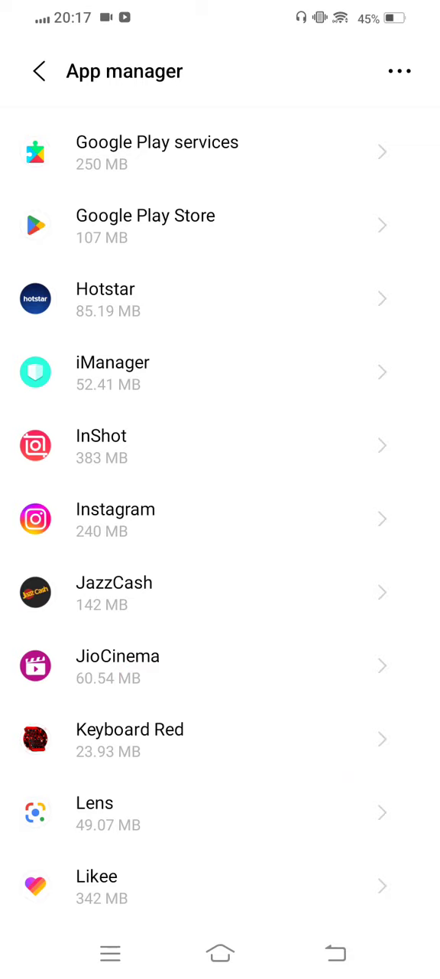
Switch on Wi-Fi access in JioCinema's data usage settings
click(117, 665)
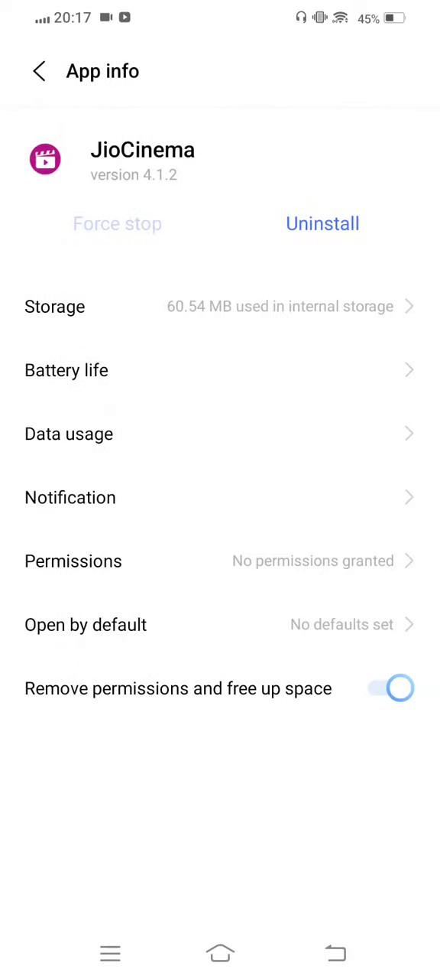
click(69, 434)
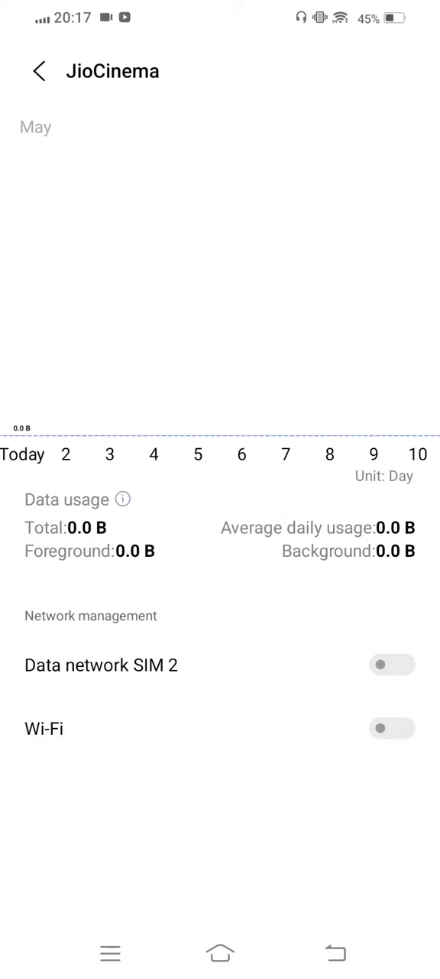
click(393, 728)
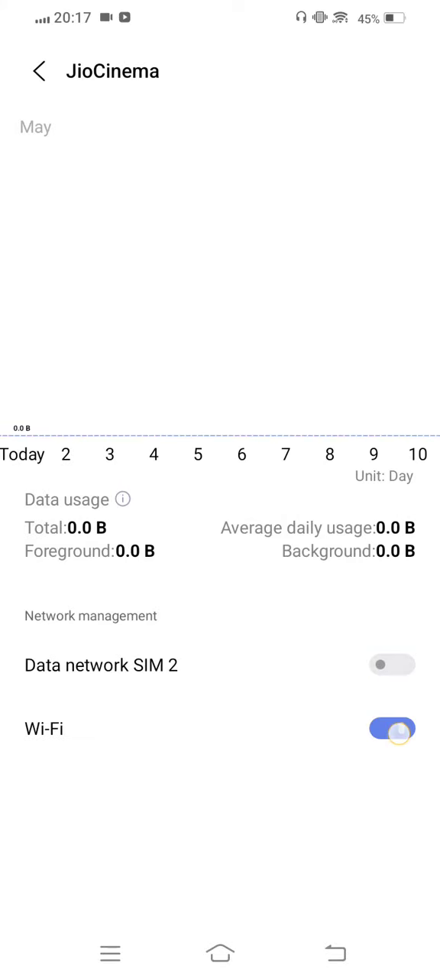
click(392, 664)
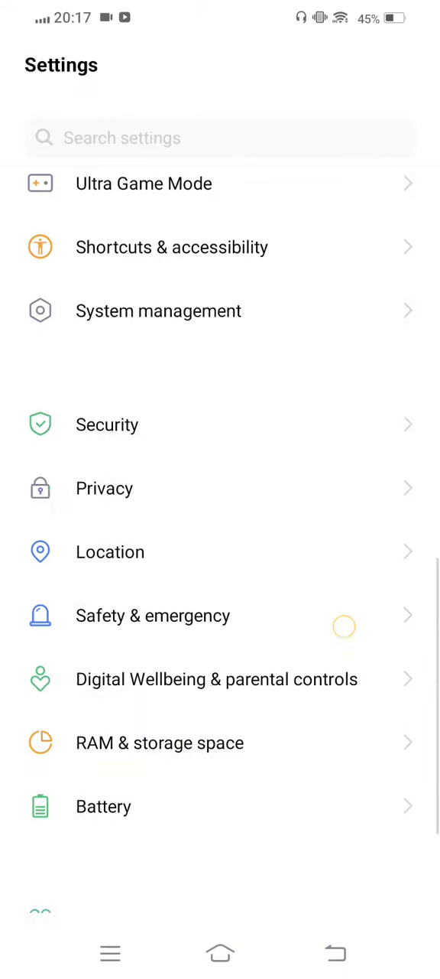
Reset the SIM's access point names (APN) to default
scroll(down, 3)
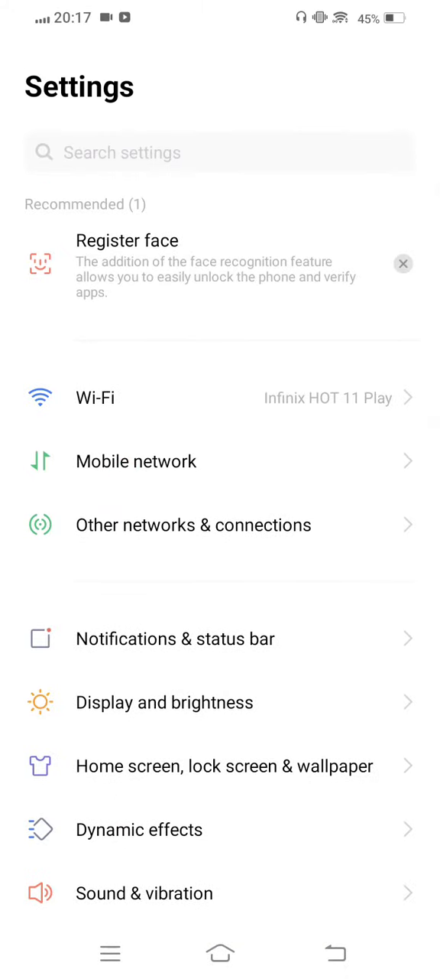
click(137, 460)
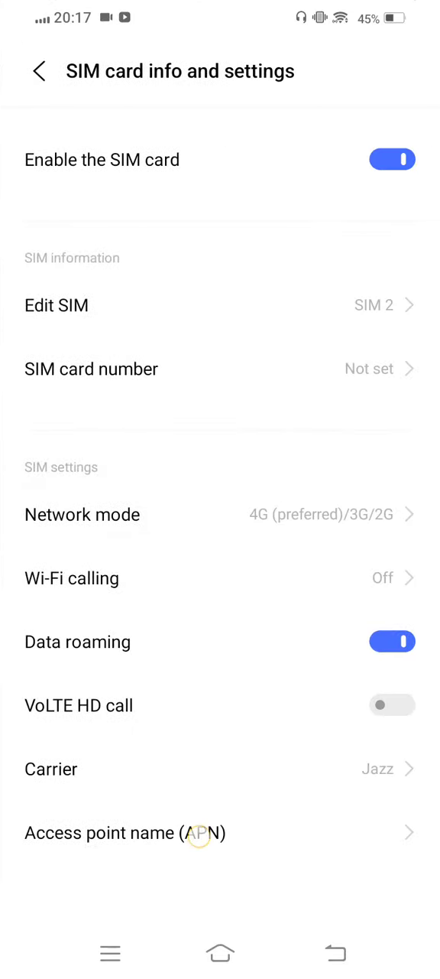
click(125, 833)
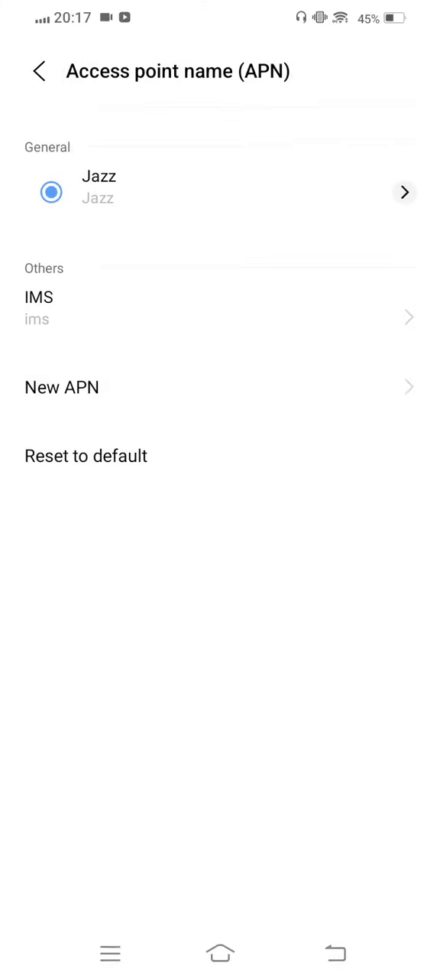
click(85, 456)
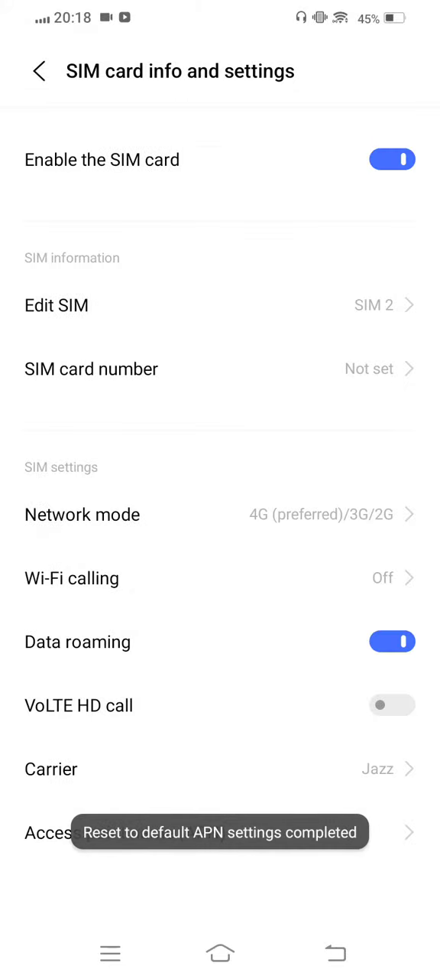
Enable Automatic Registration under Carrier, then go to the home screen
click(51, 768)
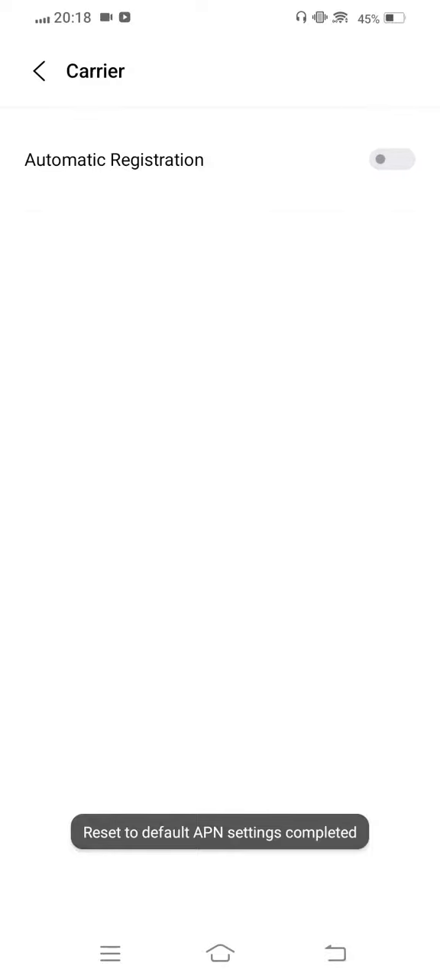
click(391, 159)
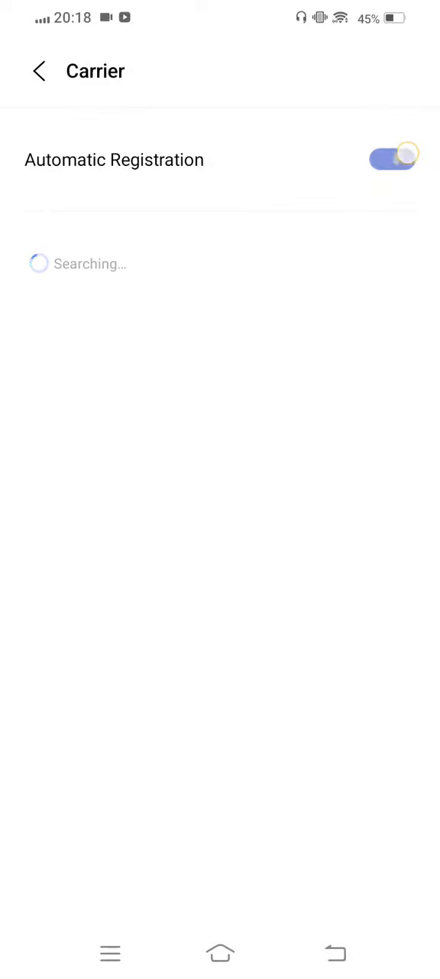
click(220, 952)
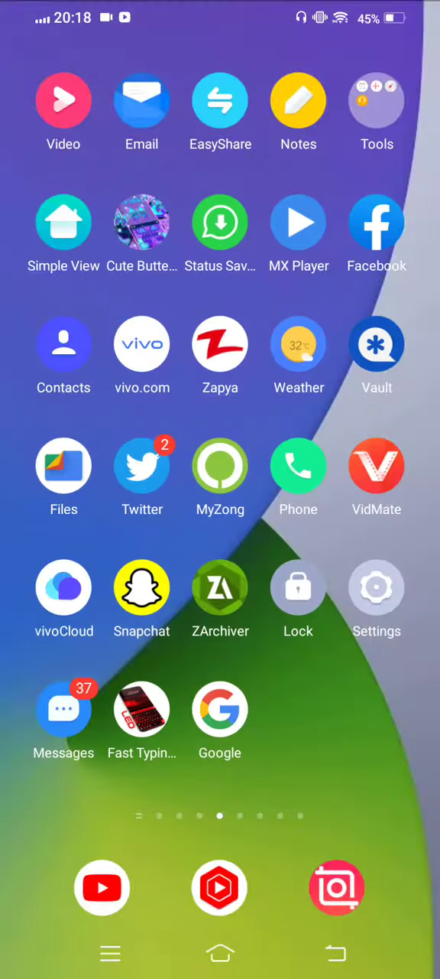
Swipe through the home pages to the first page with the clock and weather
scroll(left, 3)
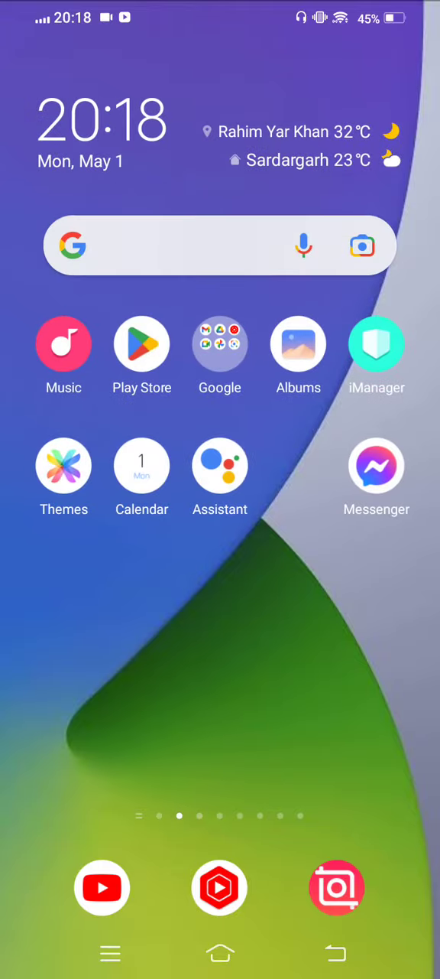
scroll(left, 3)
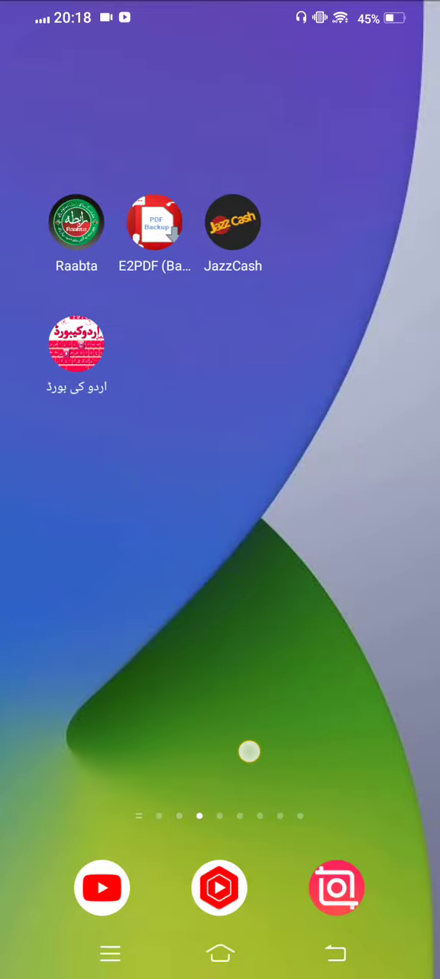
scroll(left, 3)
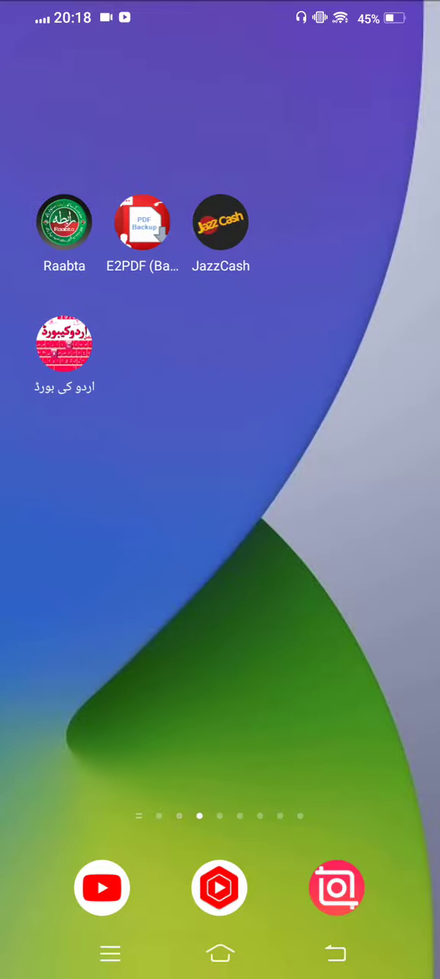
scroll(right, 3)
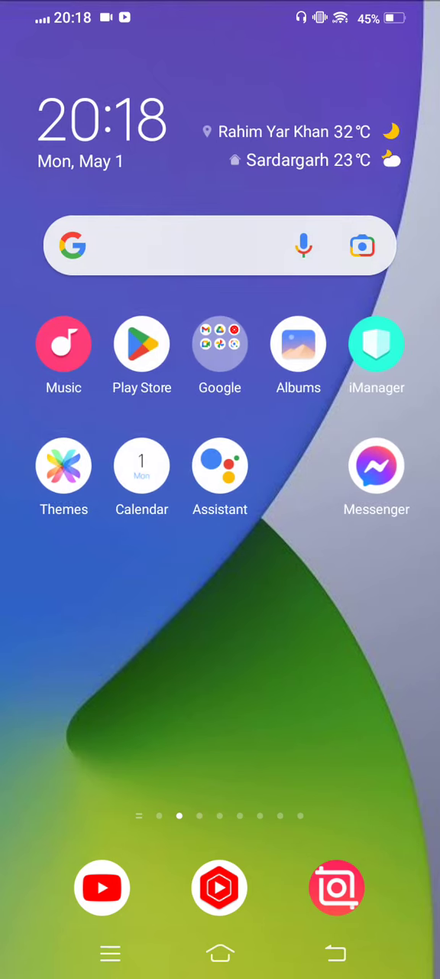